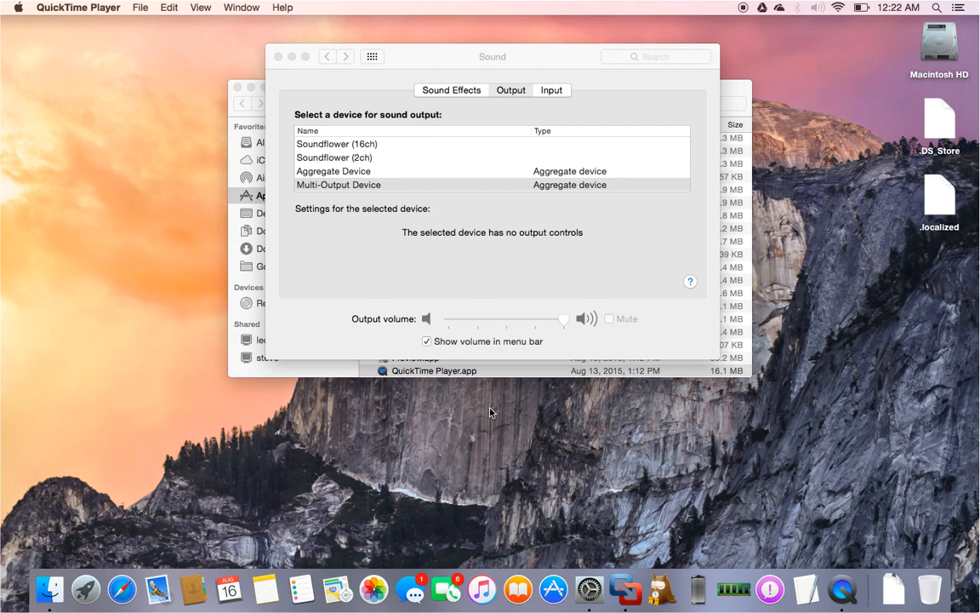
# Switch from System Preferences to the VMware Fusion window running Windows XP.
pyautogui.press('cmd+tab')
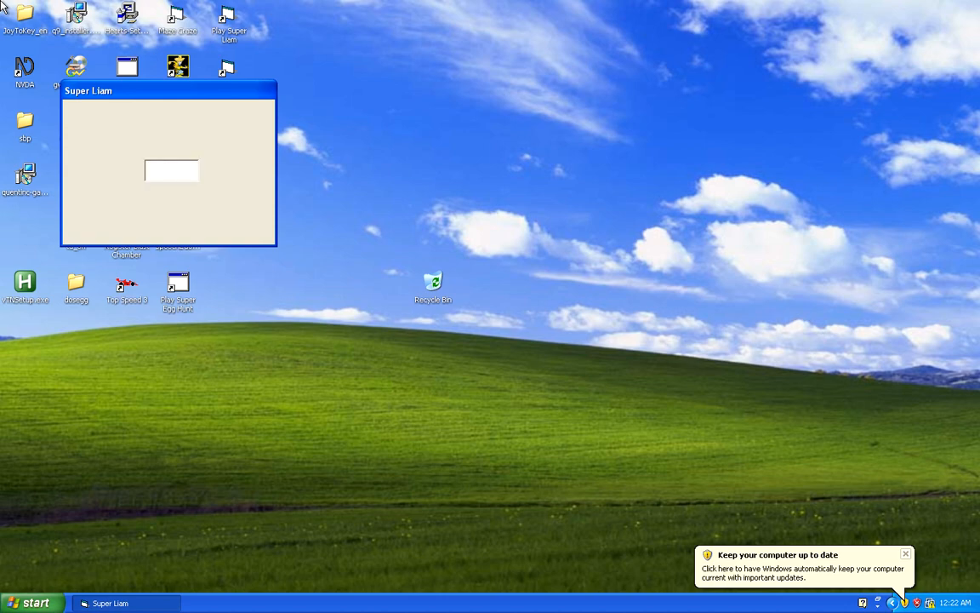
# Enter the level code 'lab1' in Super Liam's startup code field to select Lethal Lab.
pyautogui.write('lab')
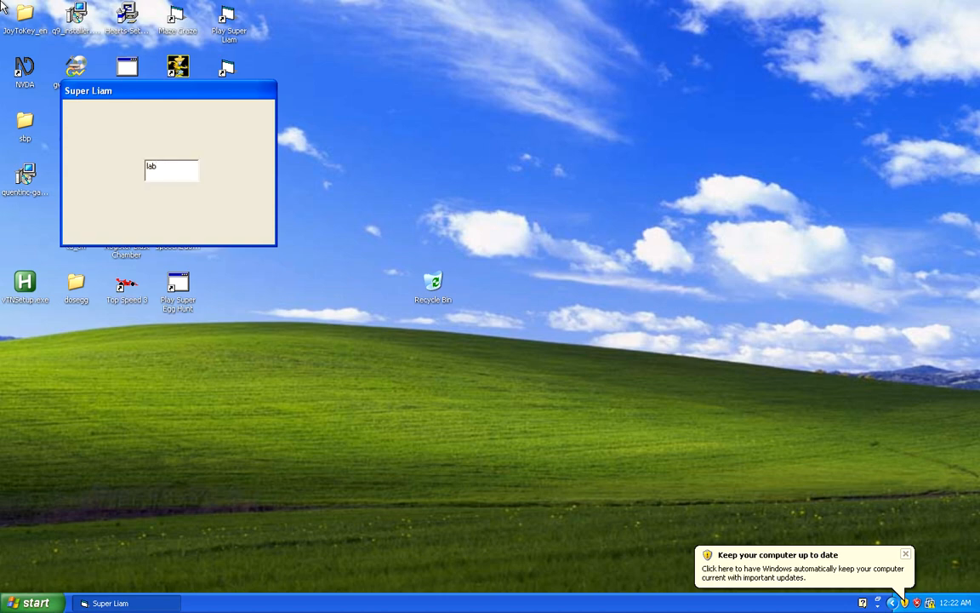
pyautogui.write('1')
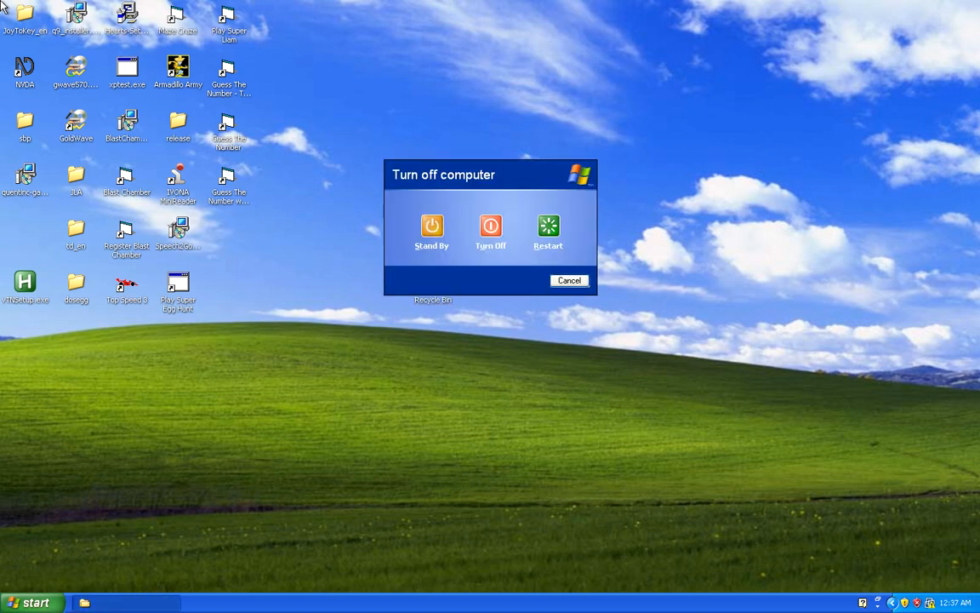
# Choose Turn Off in the dialog to shut Windows XP down.
pyautogui.click(569, 279)
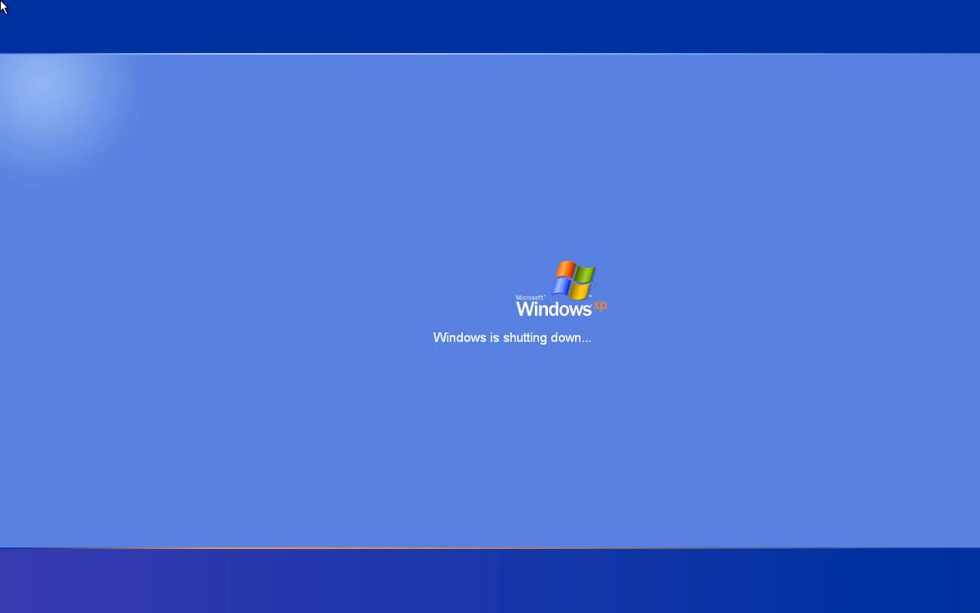
pyautogui.moveTo(490, 414)
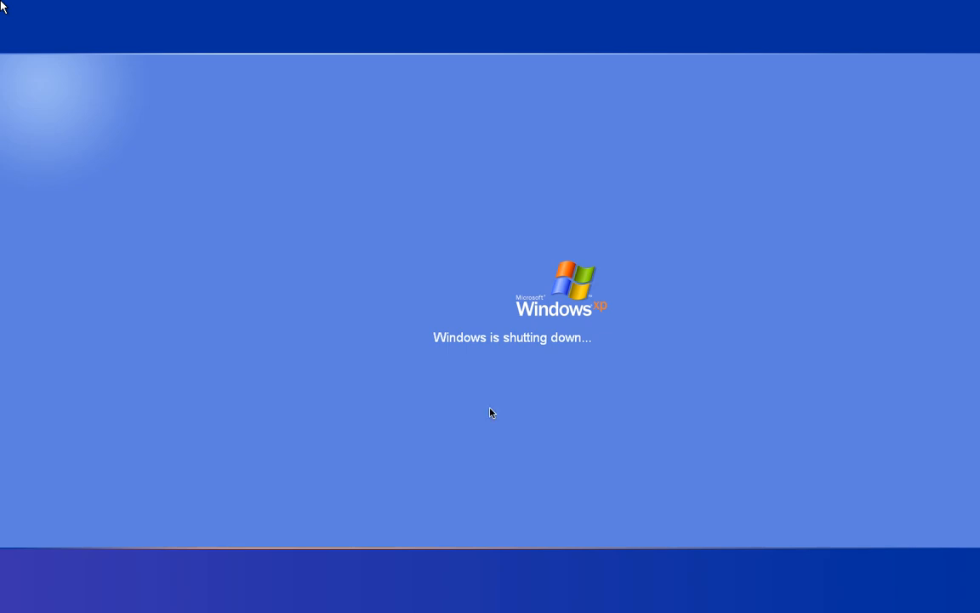